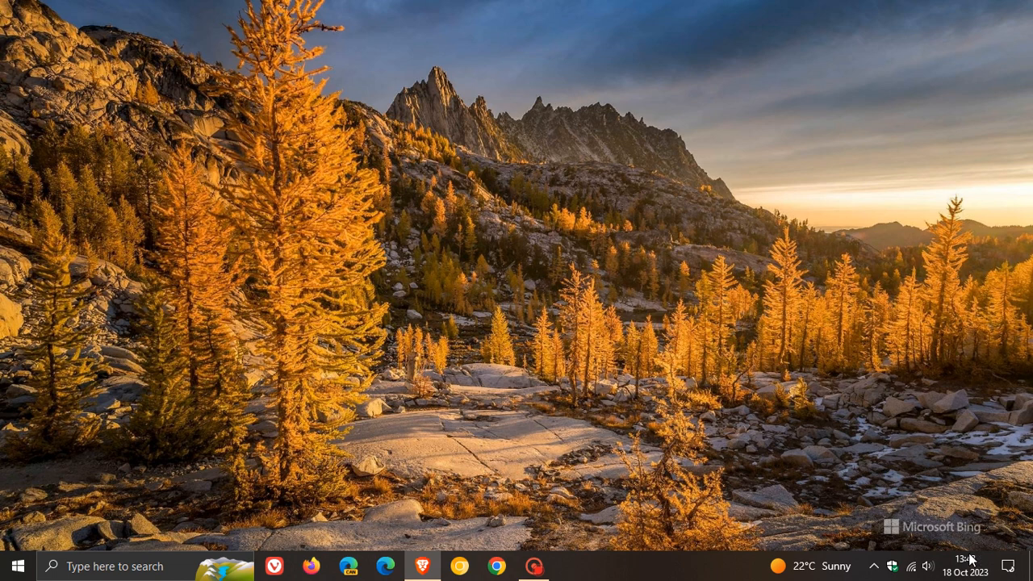
Show the taskbar calendar with the current time, then close it again
click(965, 566)
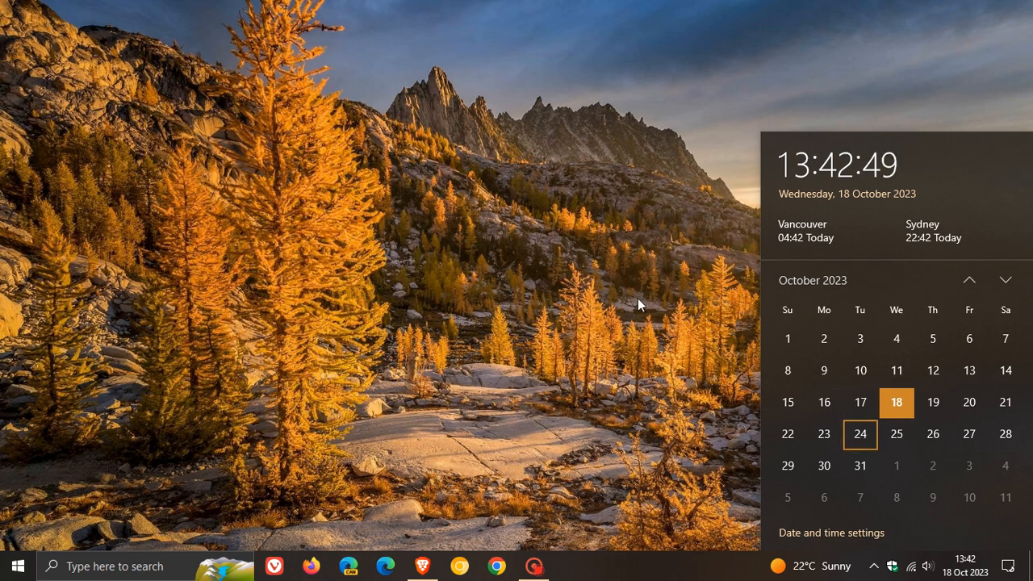
click(638, 305)
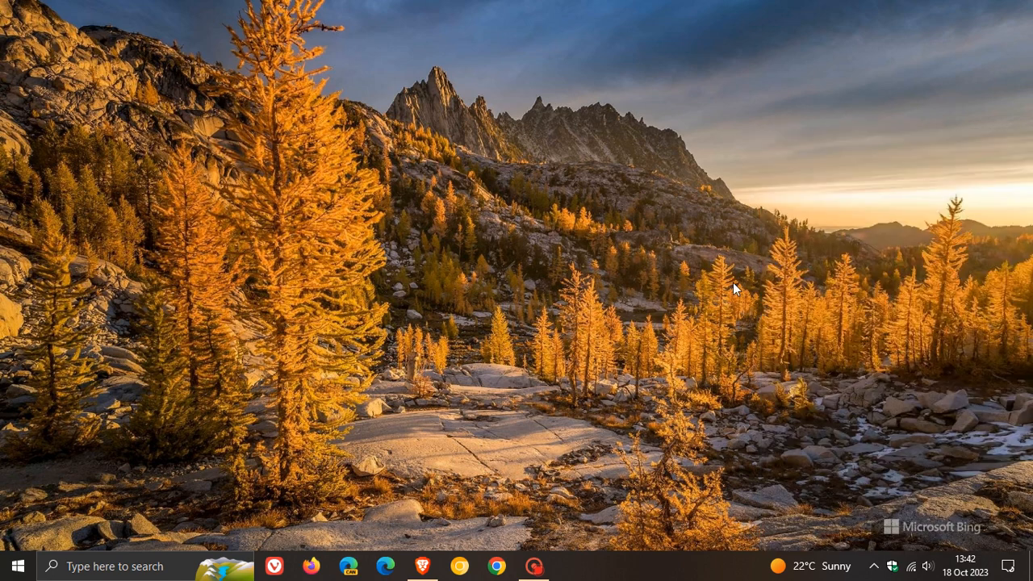
mouse_move(746, 284)
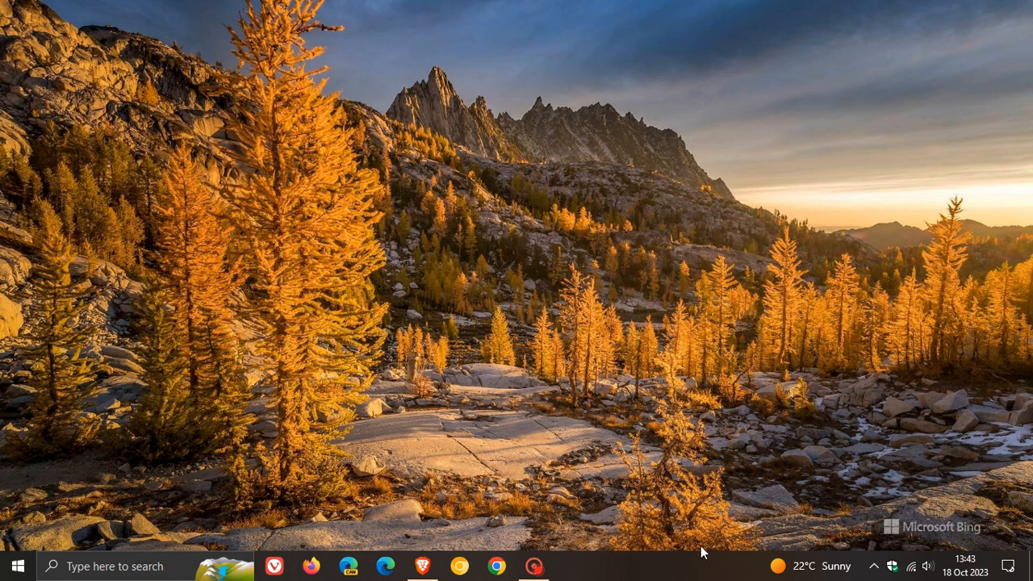
Start Task Manager from the taskbar context menu, review it, and close it
right_click(700, 552)
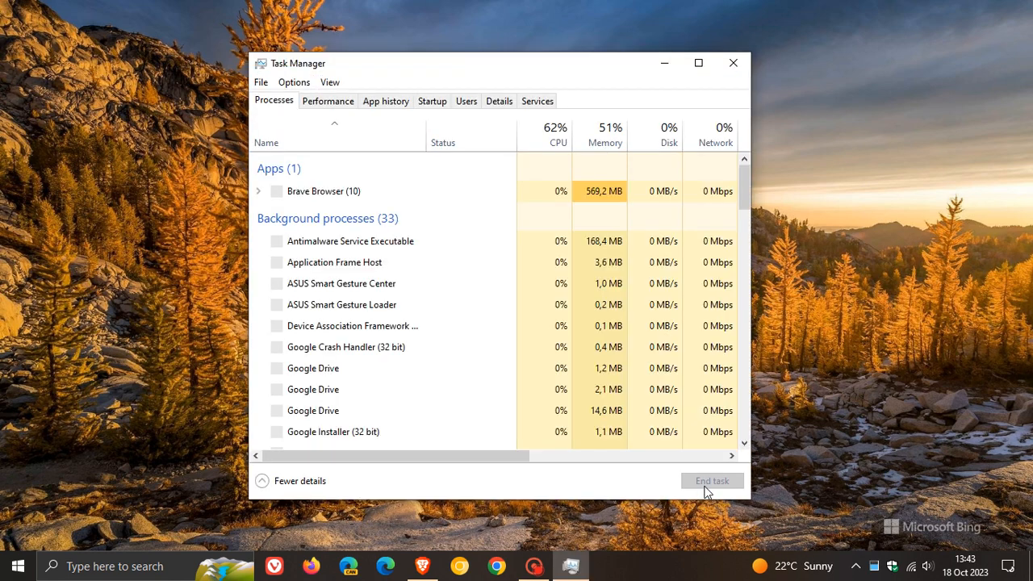
mouse_move(854, 371)
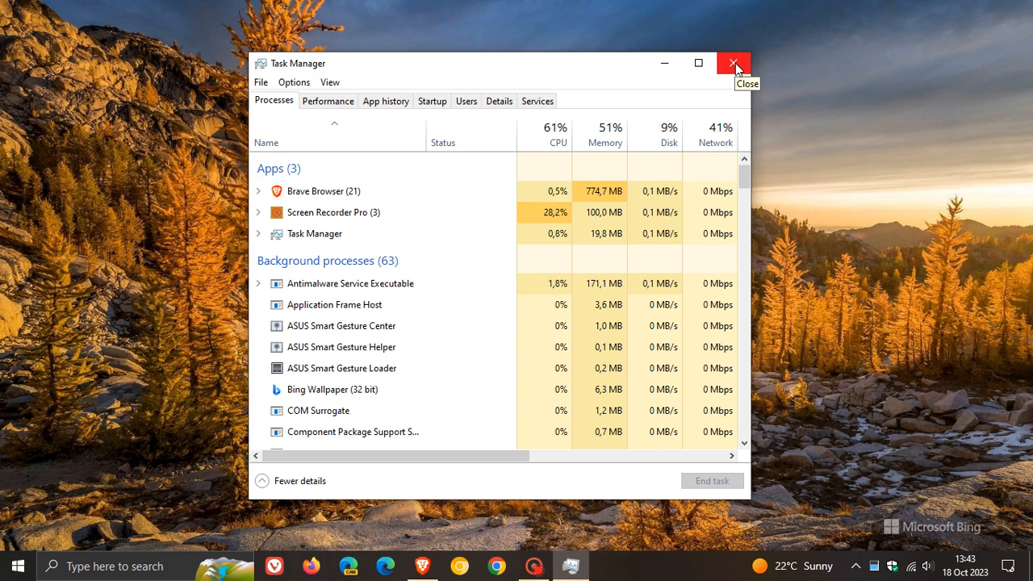
click(733, 63)
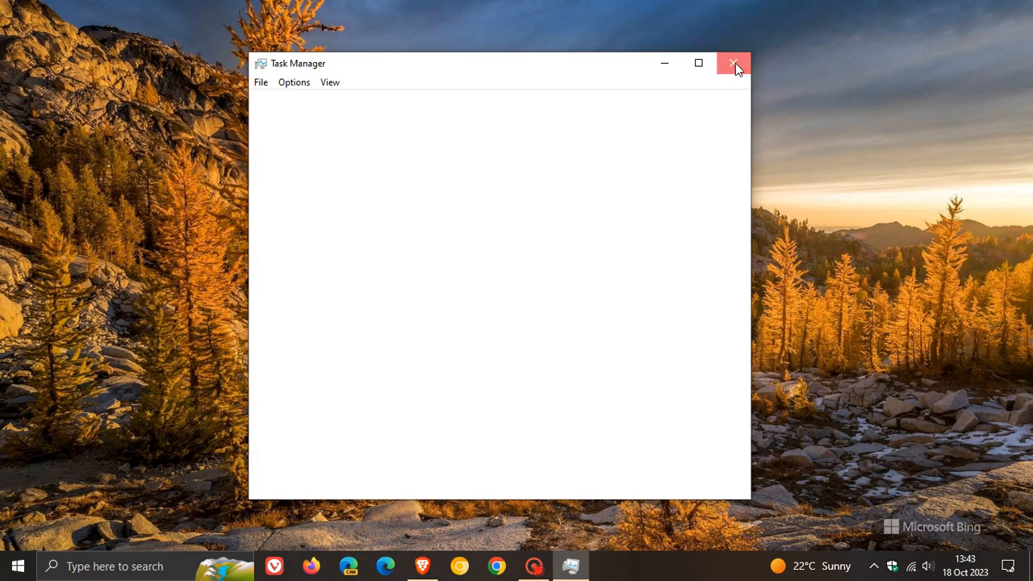
click(733, 63)
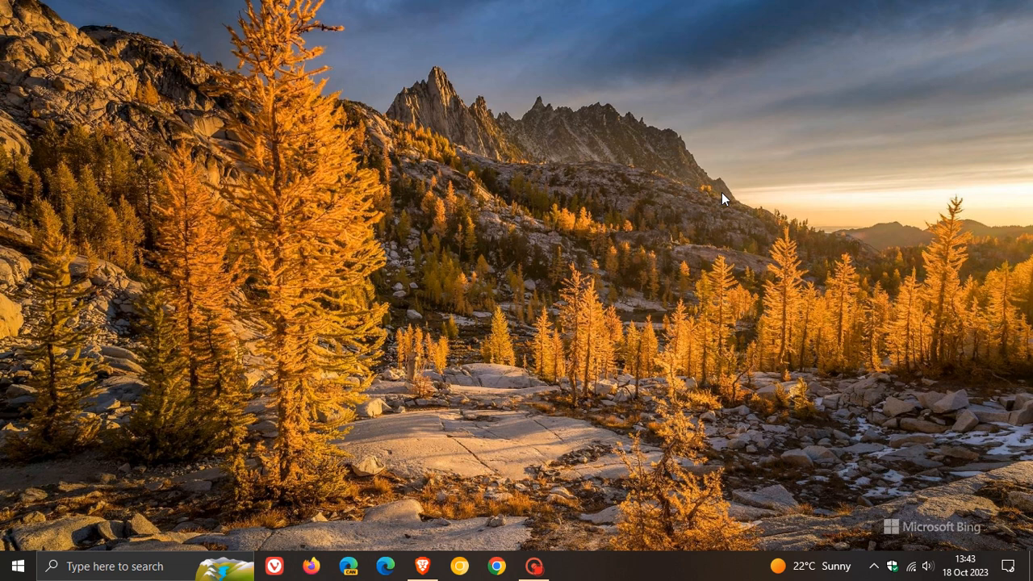
mouse_move(679, 176)
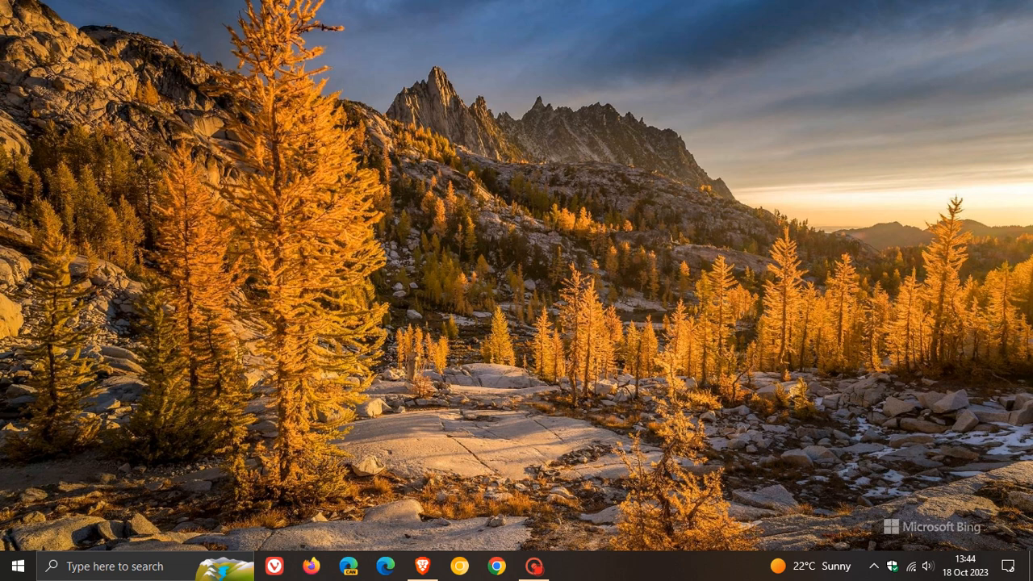
mouse_move(811, 370)
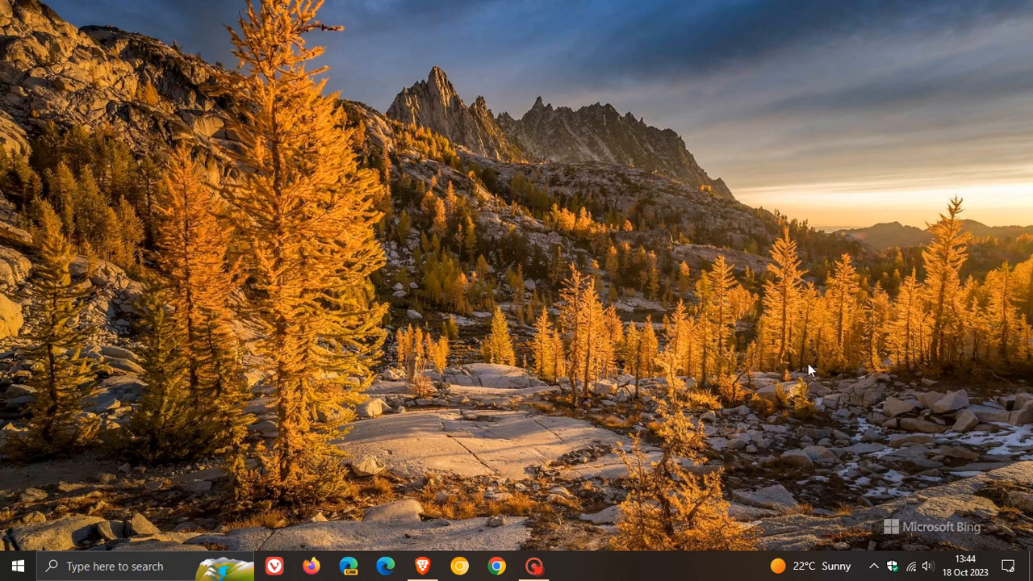
mouse_move(788, 392)
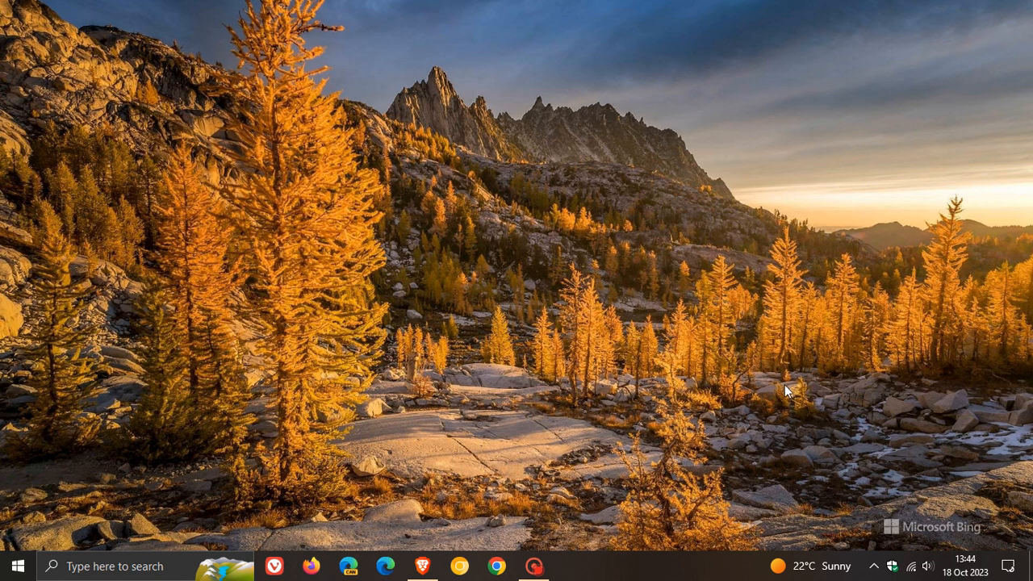
mouse_move(914, 565)
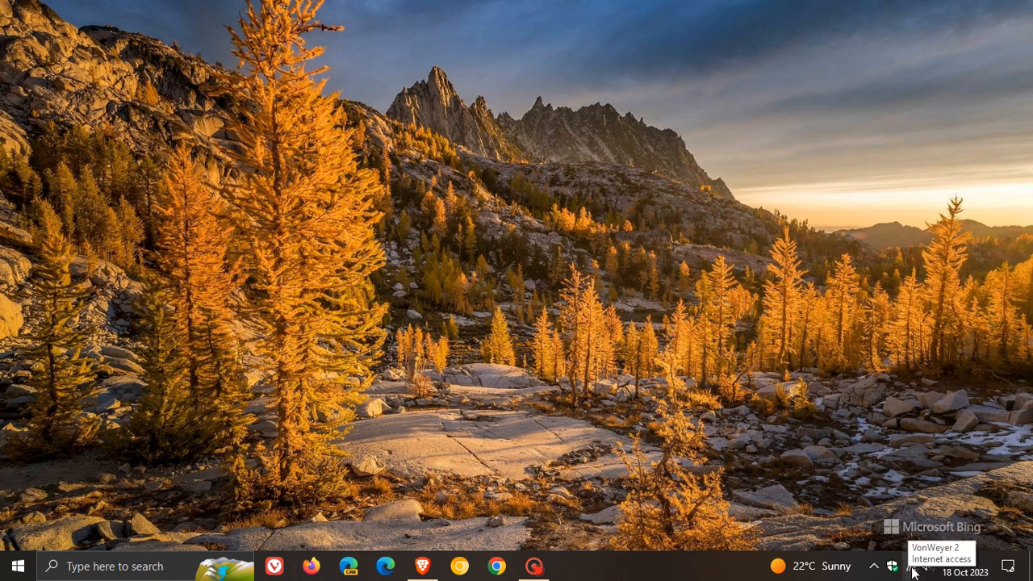
mouse_move(741, 292)
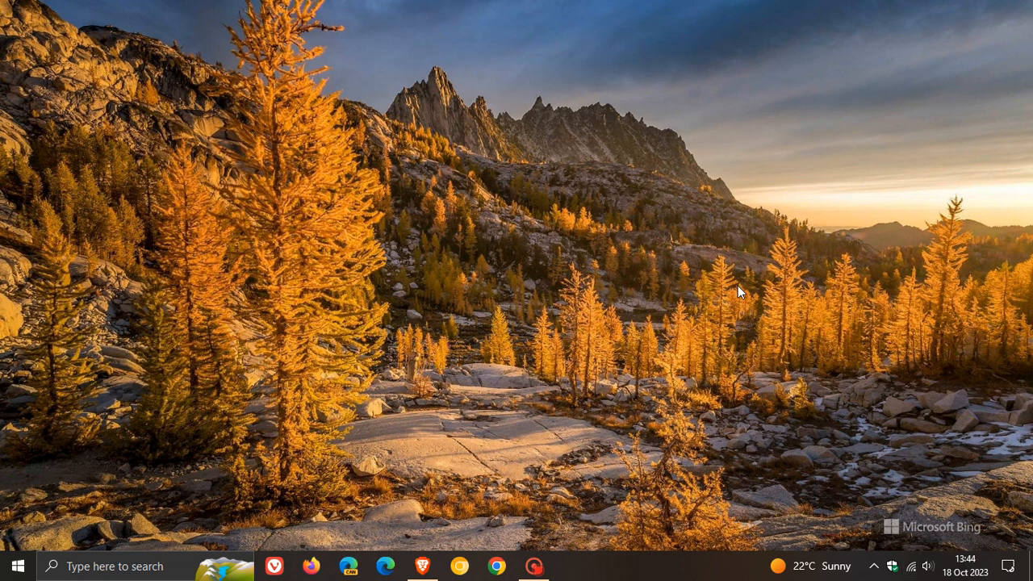
mouse_move(600, 261)
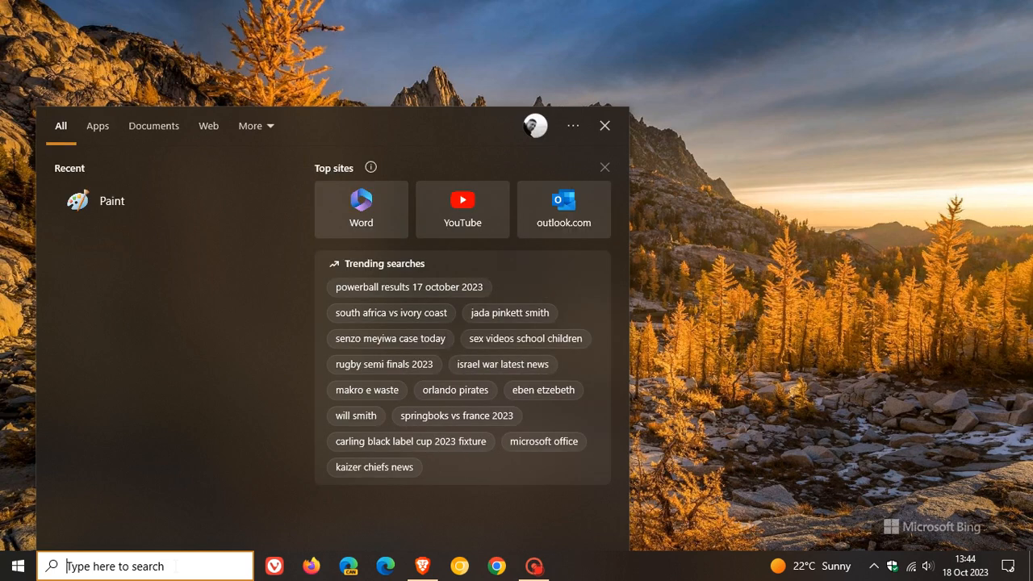
Run winver, centre About Windows showing 22H2 build 19045.3570, then dismiss it
text(winv)
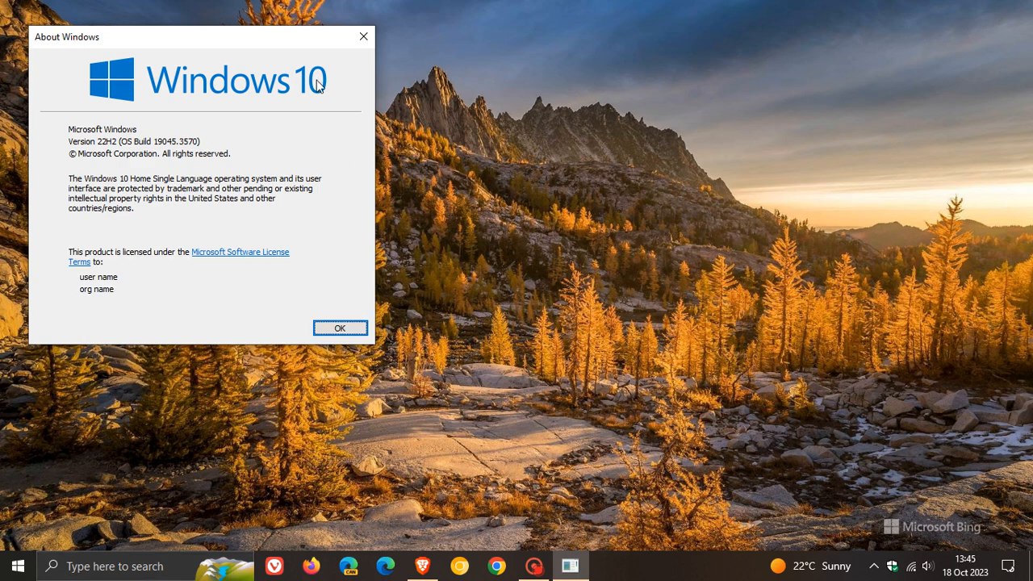
drag(202, 35, 461, 90)
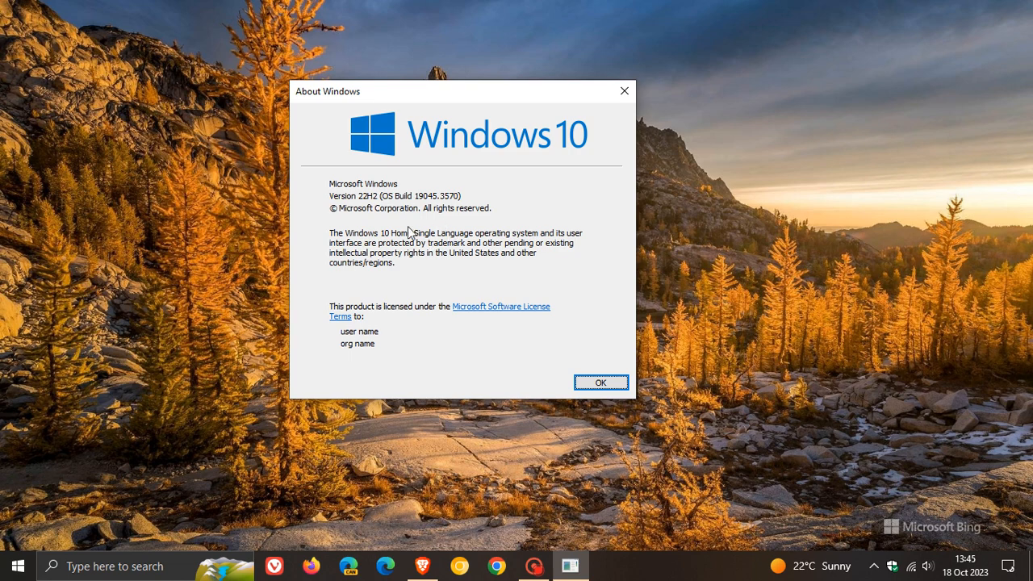
mouse_move(452, 213)
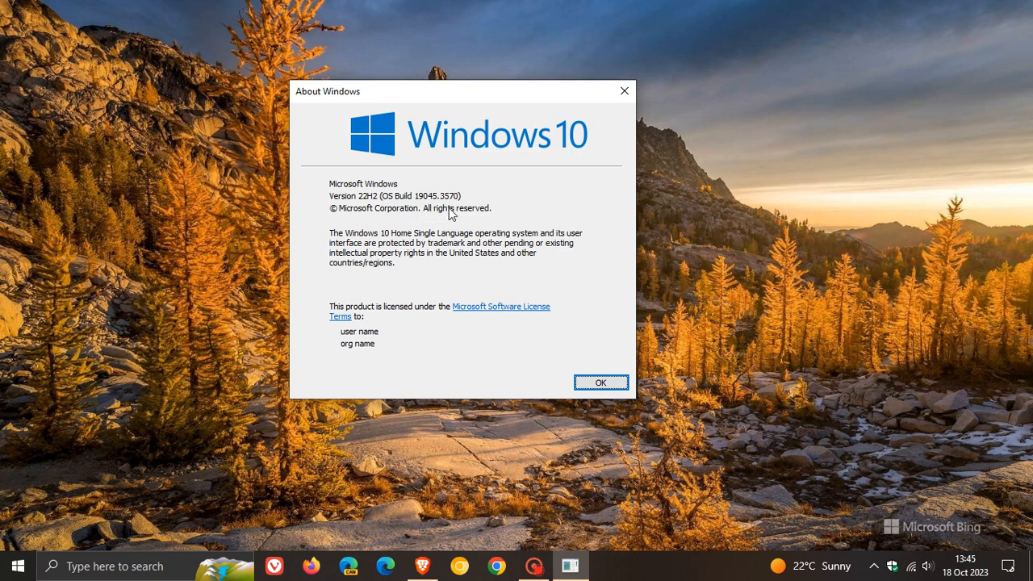
mouse_move(575, 231)
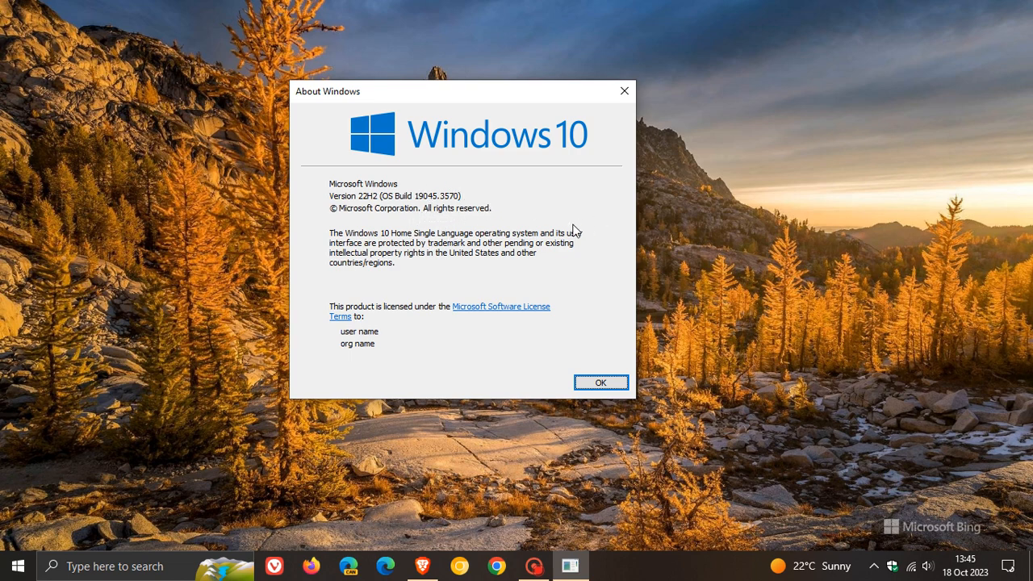
mouse_move(568, 229)
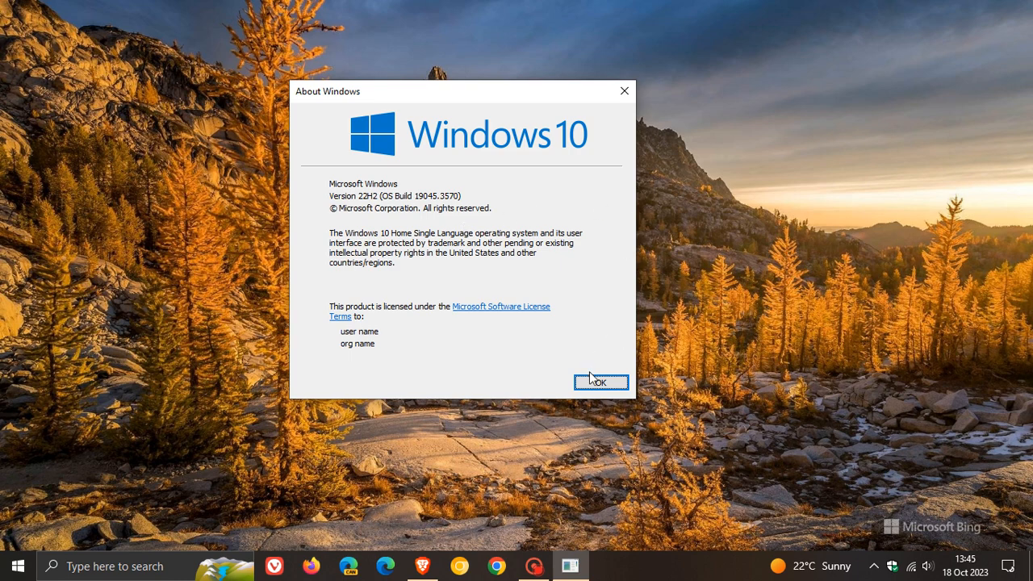
click(601, 381)
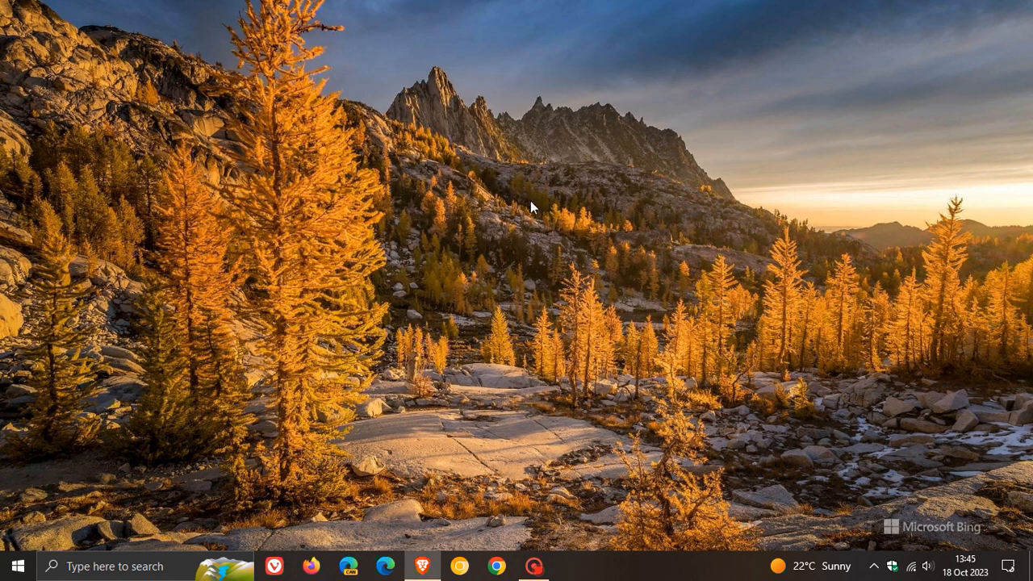
mouse_move(649, 184)
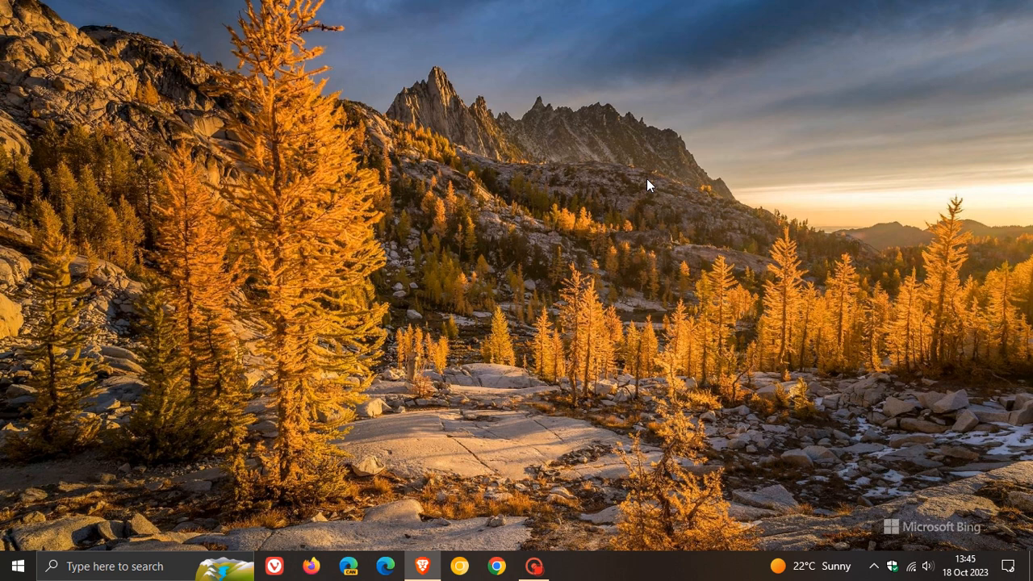
mouse_move(636, 181)
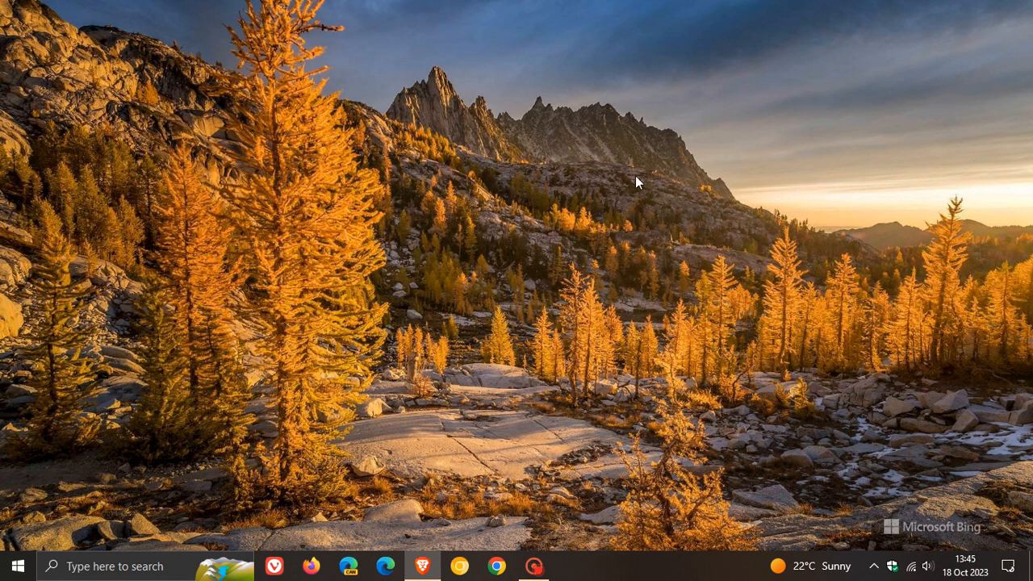